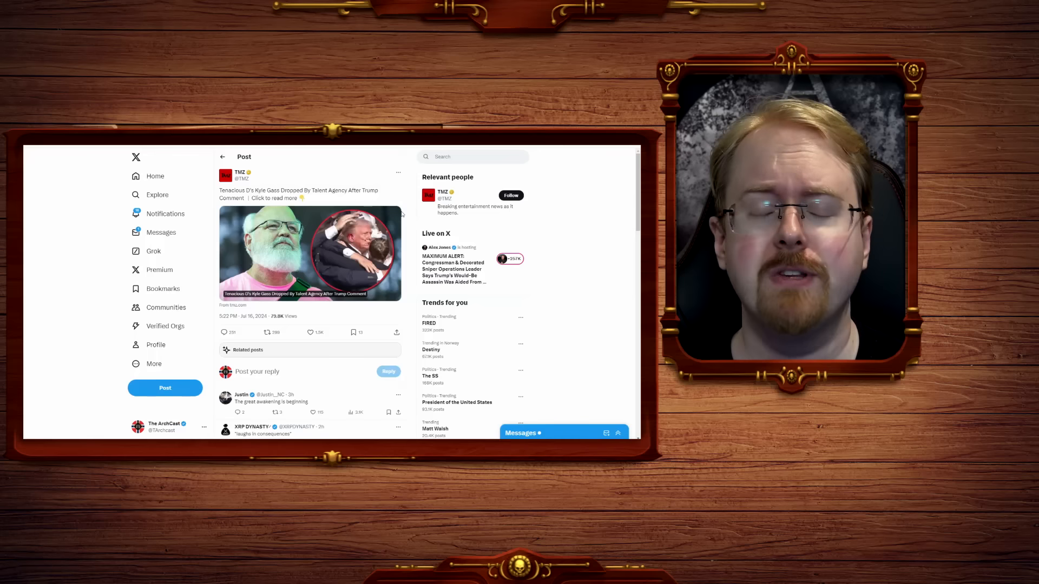
pyautogui.moveTo(410, 230)
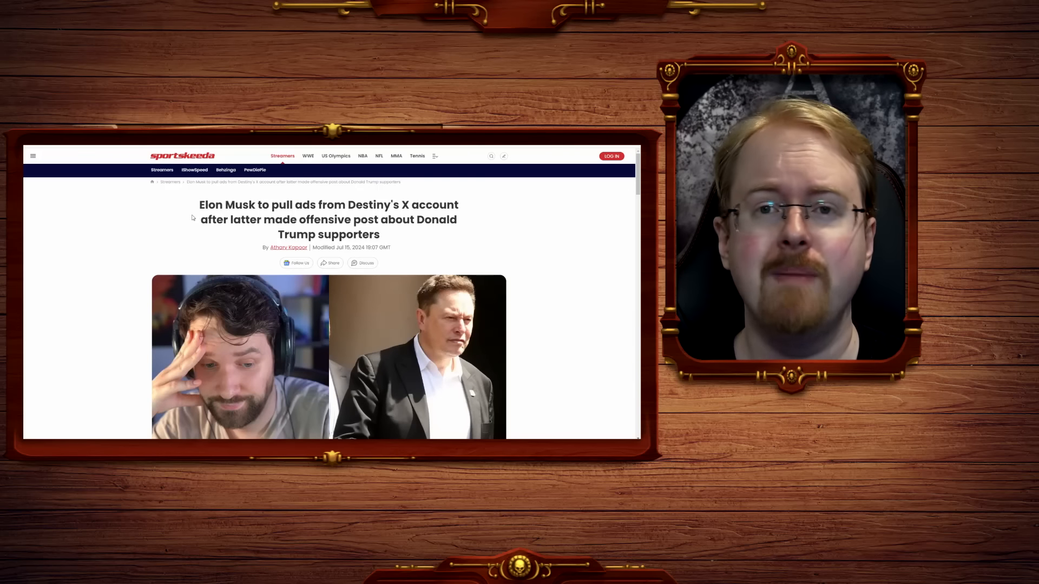
# Highlight the Sportskeeda headline about pulling ads over the Trump supporters post
pyautogui.moveTo(200, 204); pyautogui.dragTo(261, 204)
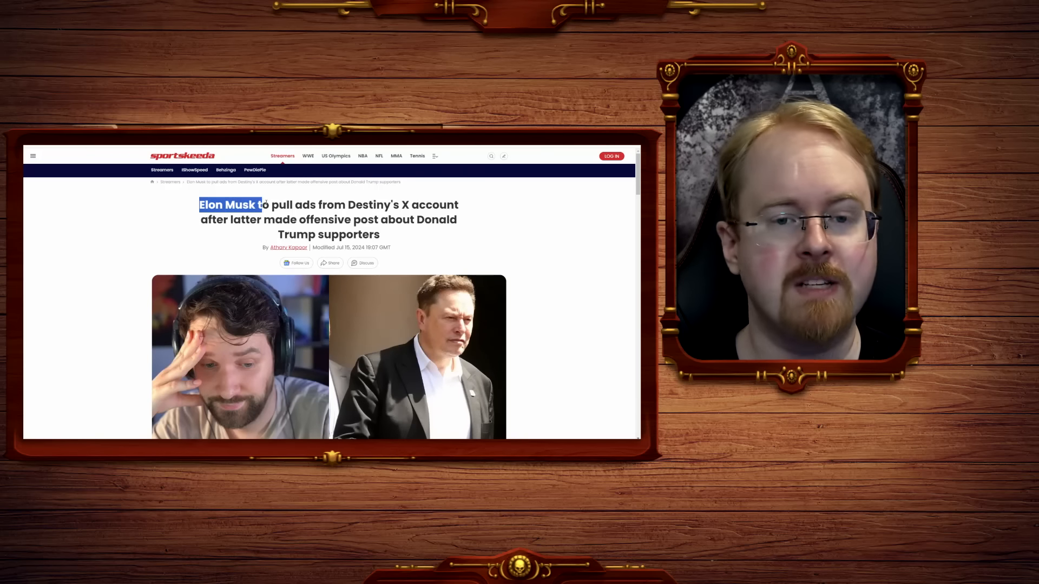
pyautogui.moveTo(198, 204); pyautogui.dragTo(258, 219)
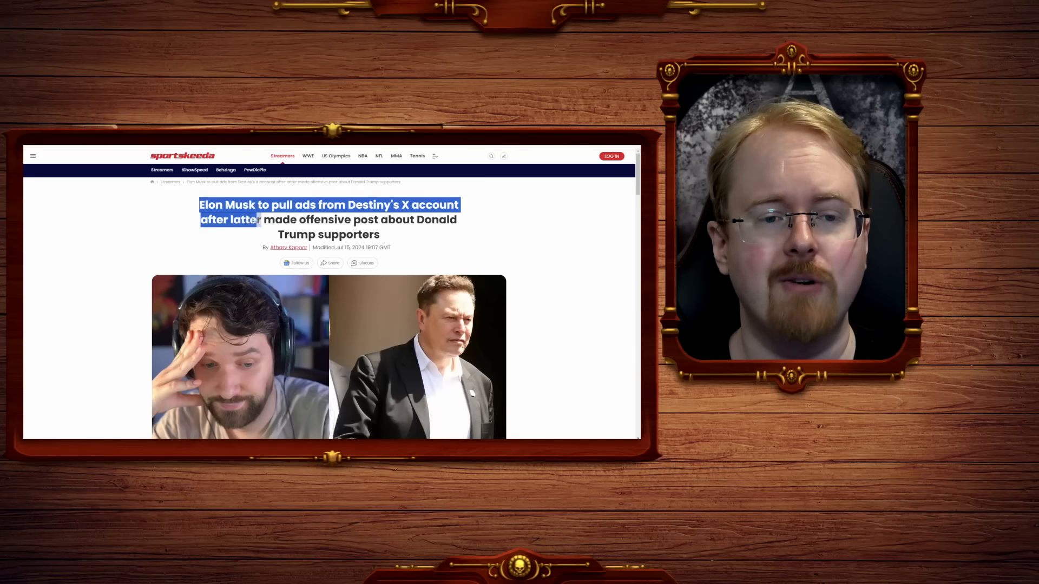
pyautogui.moveTo(262, 219); pyautogui.dragTo(380, 234)
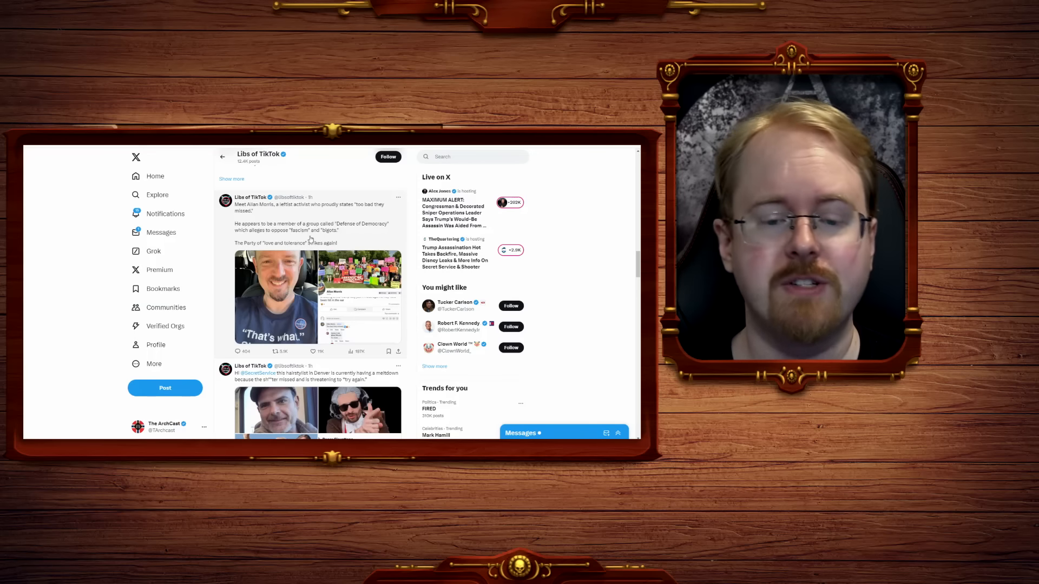
pyautogui.scroll(-3)
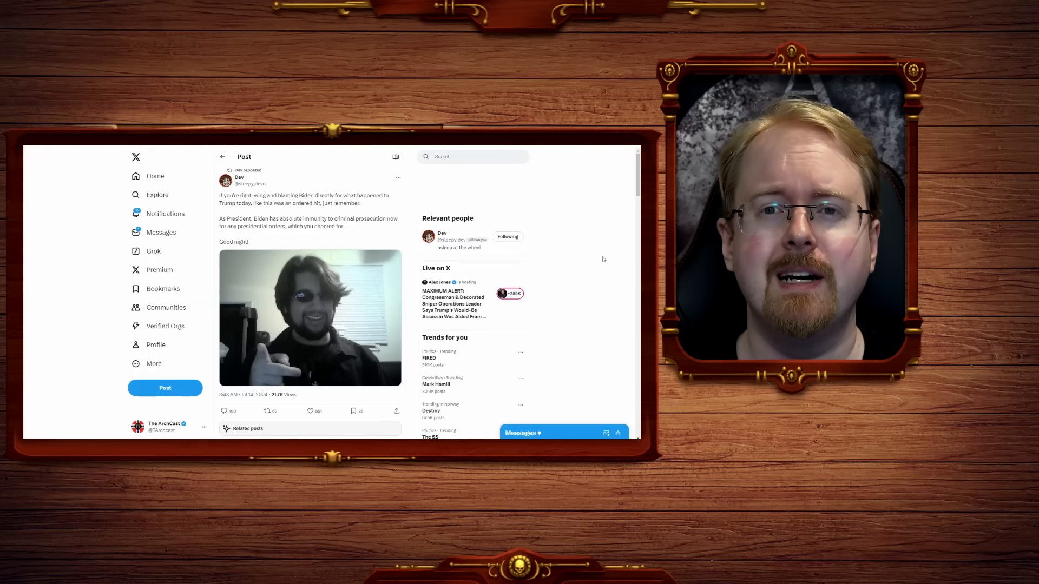
# Scroll down to the 'also another clarification is in order' post
pyautogui.scroll(-3)
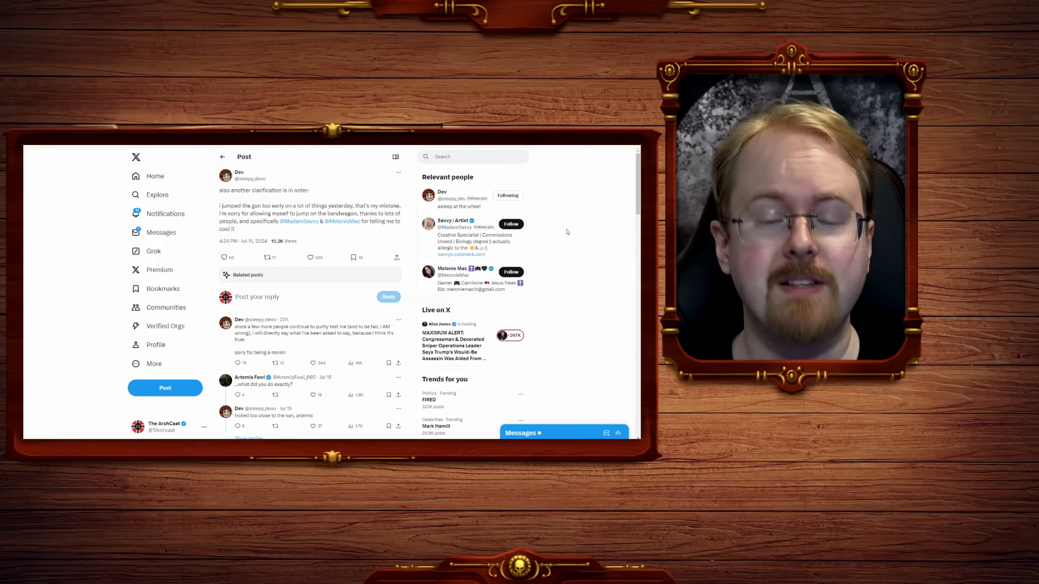
pyautogui.moveTo(569, 206)
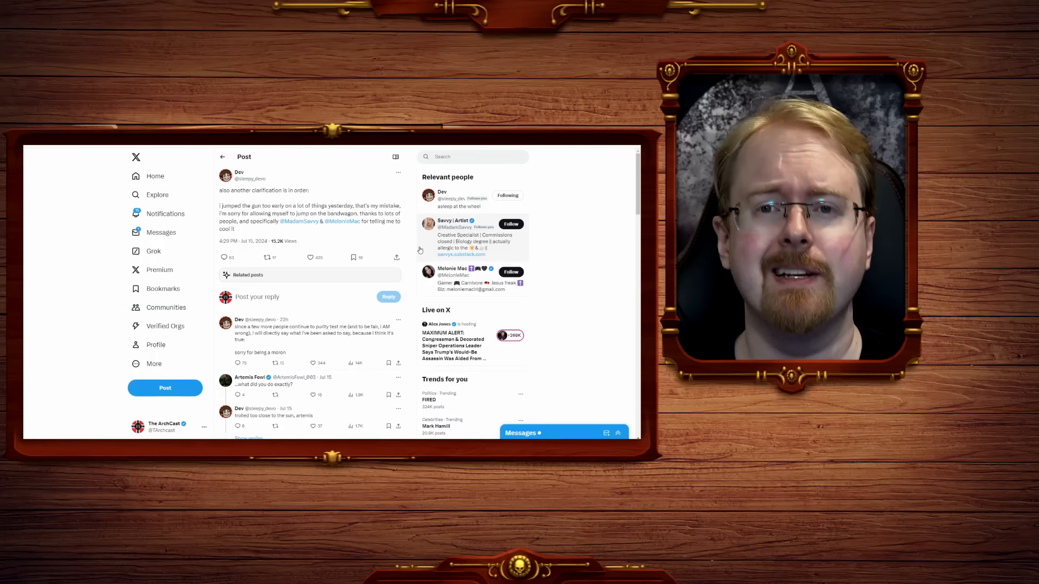
pyautogui.moveTo(343, 221)
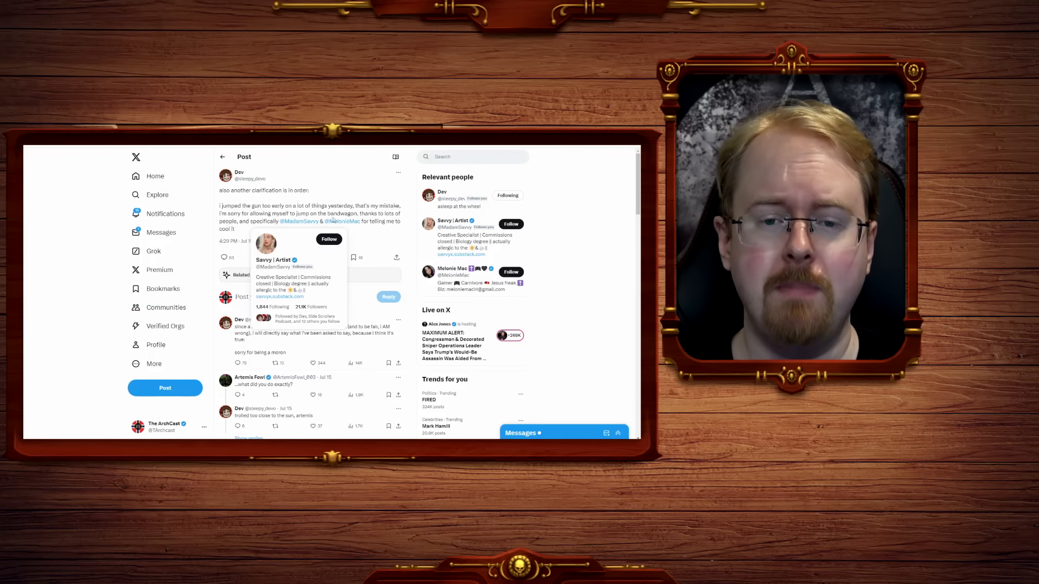
pyautogui.moveTo(553, 237)
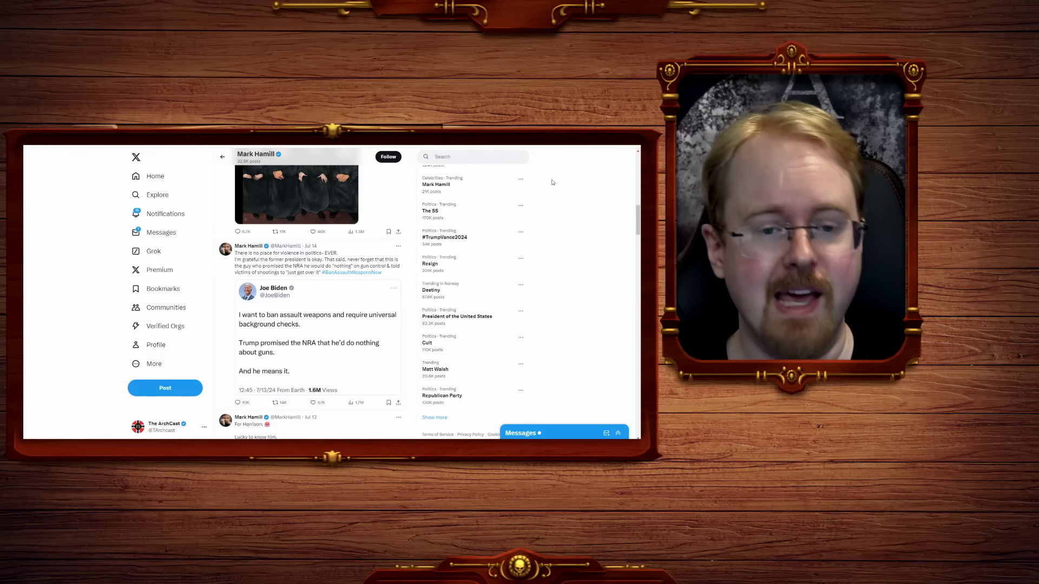
pyautogui.scroll(-3)
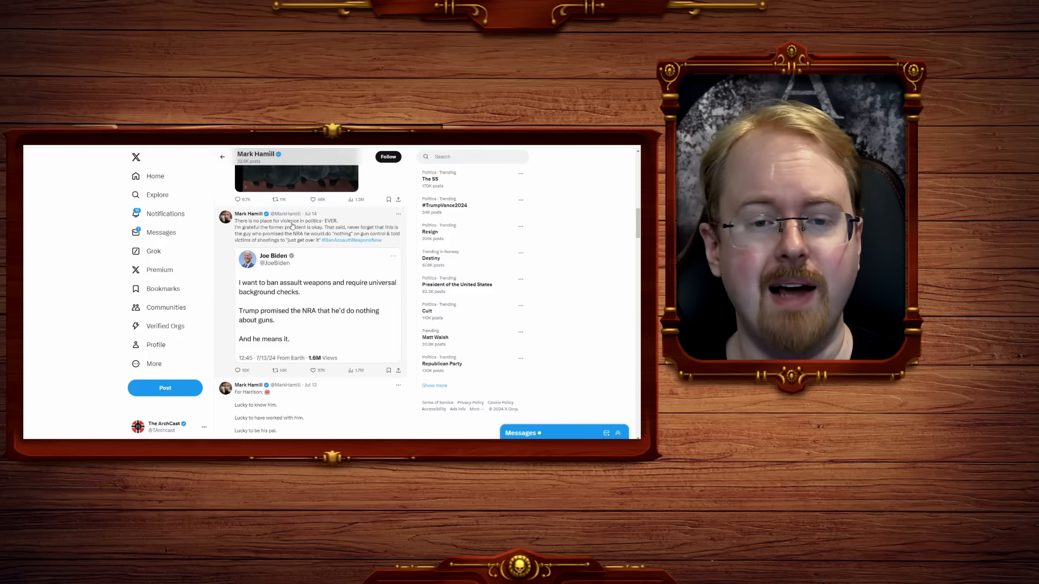
pyautogui.moveTo(324, 263)
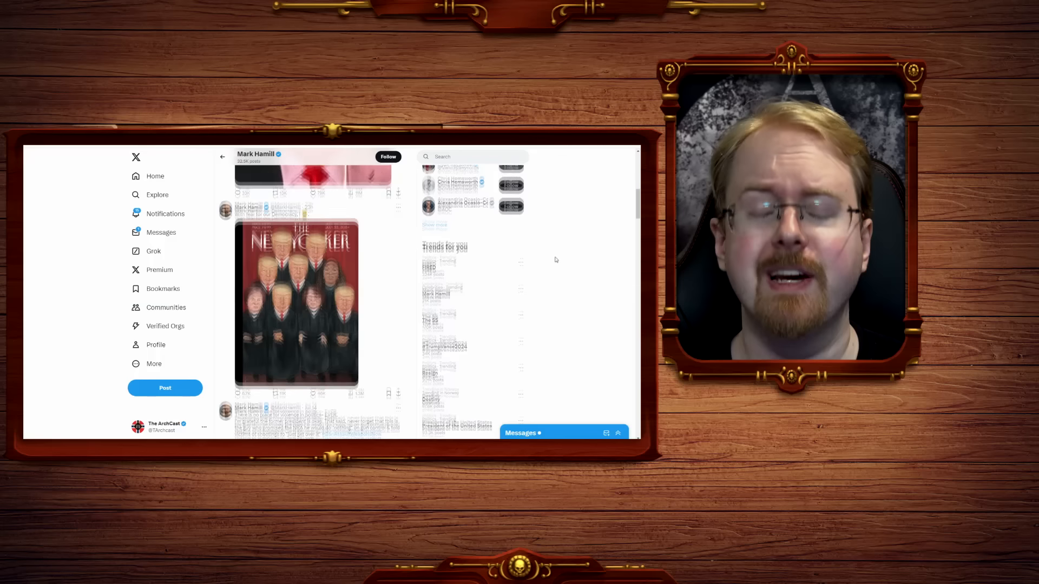
pyautogui.scroll(-3)
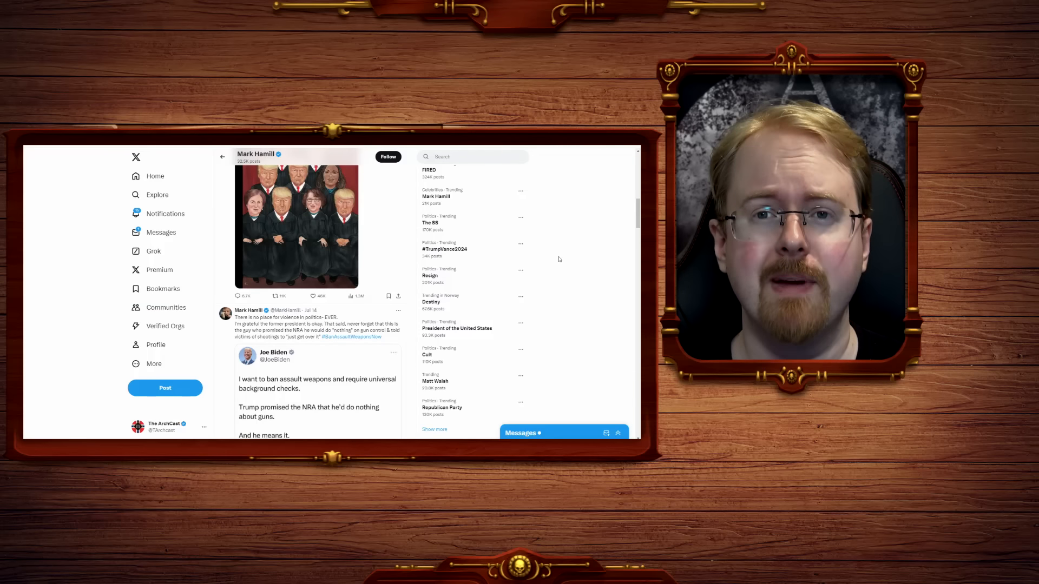
pyautogui.scroll(-3)
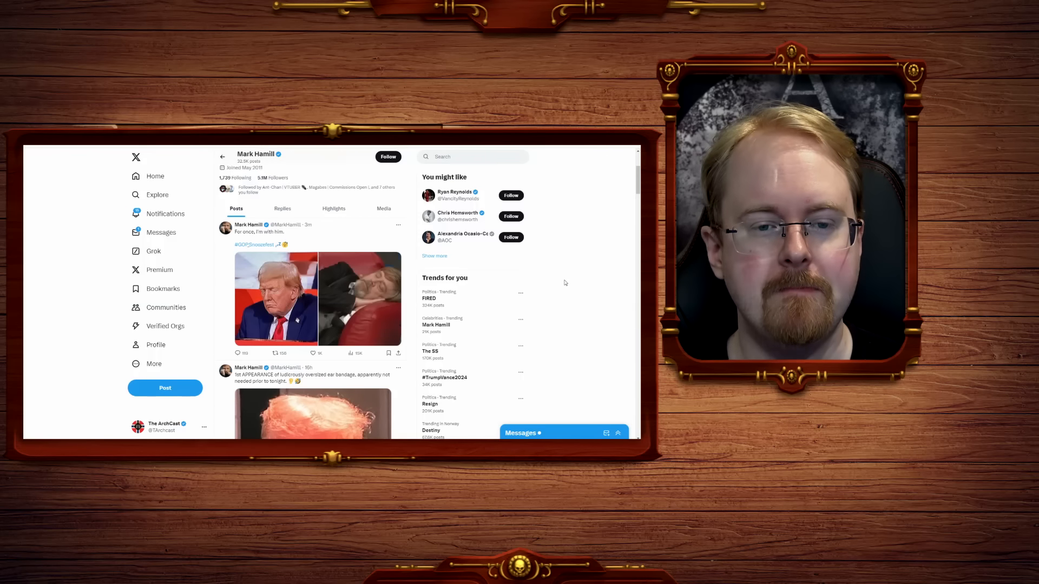
# Scroll Mark Hamill's feed to the post mocking Trump's oversized ear bandage
pyautogui.scroll(-3)
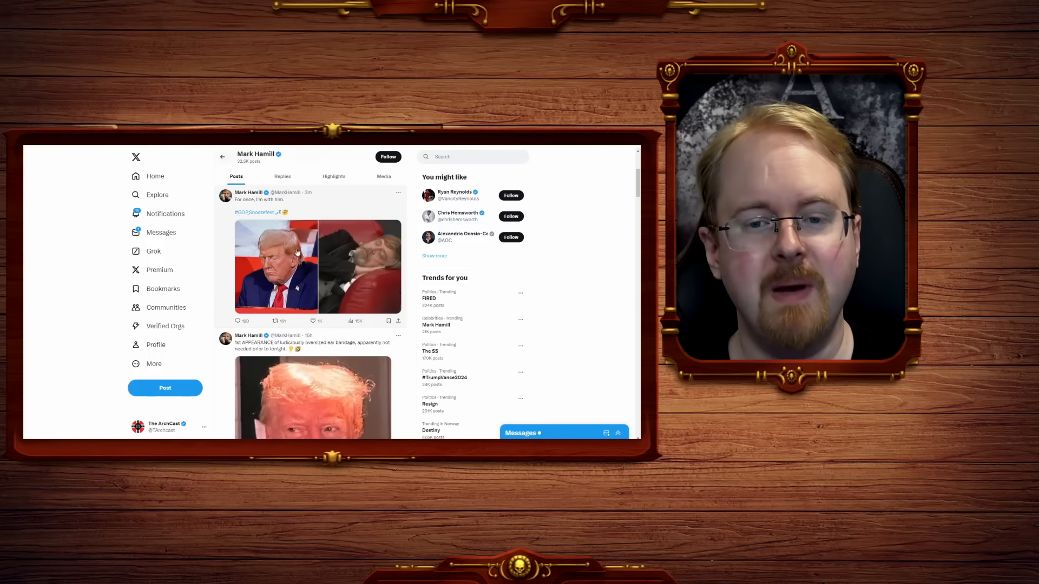
pyautogui.click(275, 266)
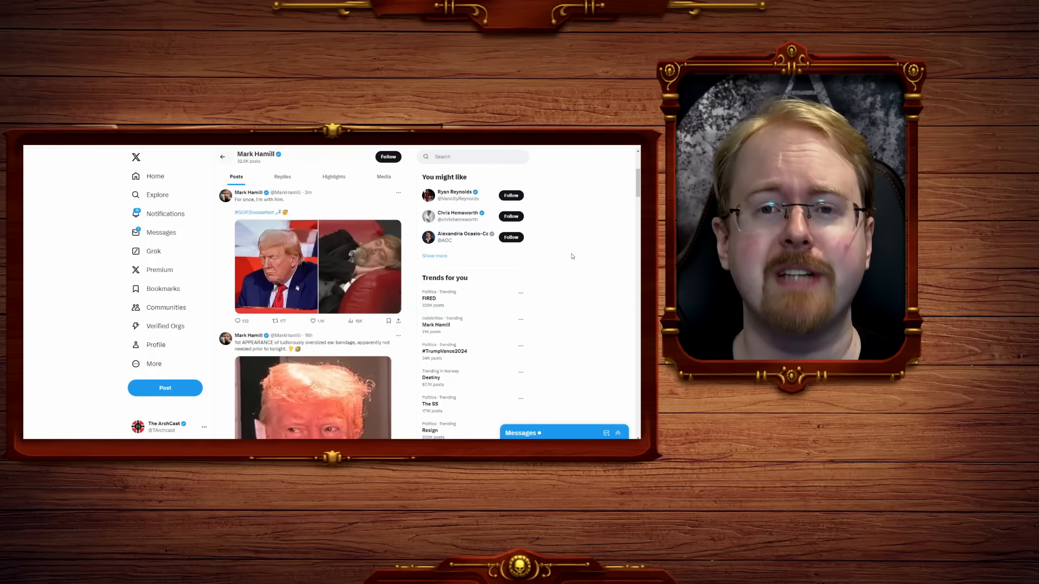
pyautogui.scroll(-3)
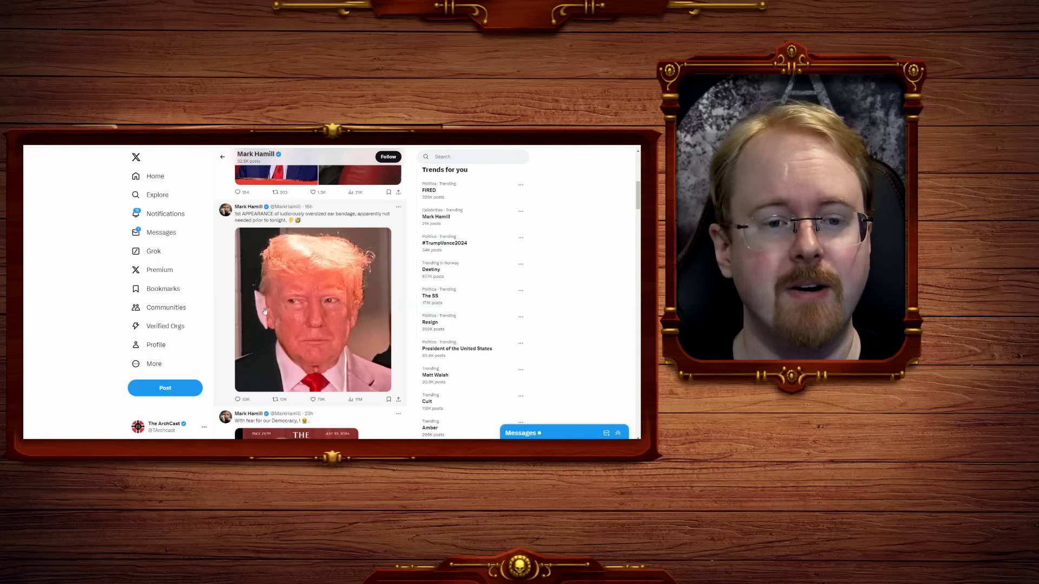
# Scroll to the clarification post apologizing for jumping the gun and its replies
pyautogui.scroll(-3)
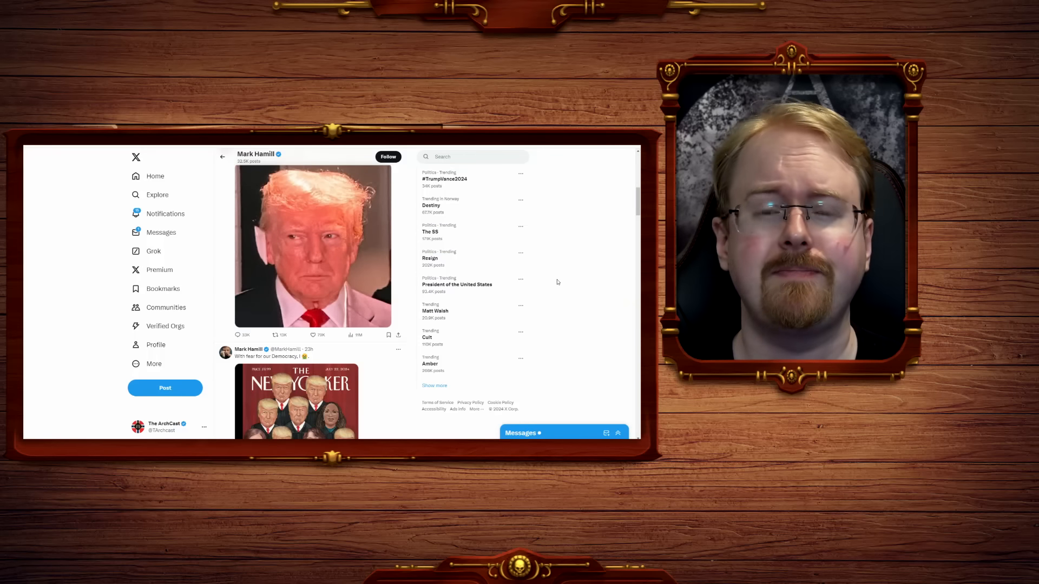
pyautogui.scroll(-3)
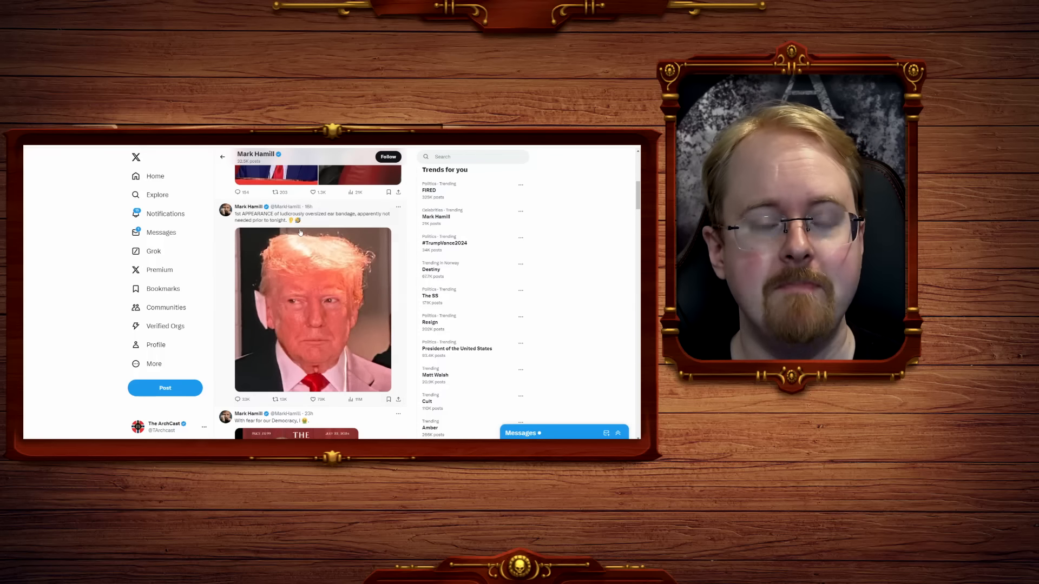
pyautogui.scroll(-3)
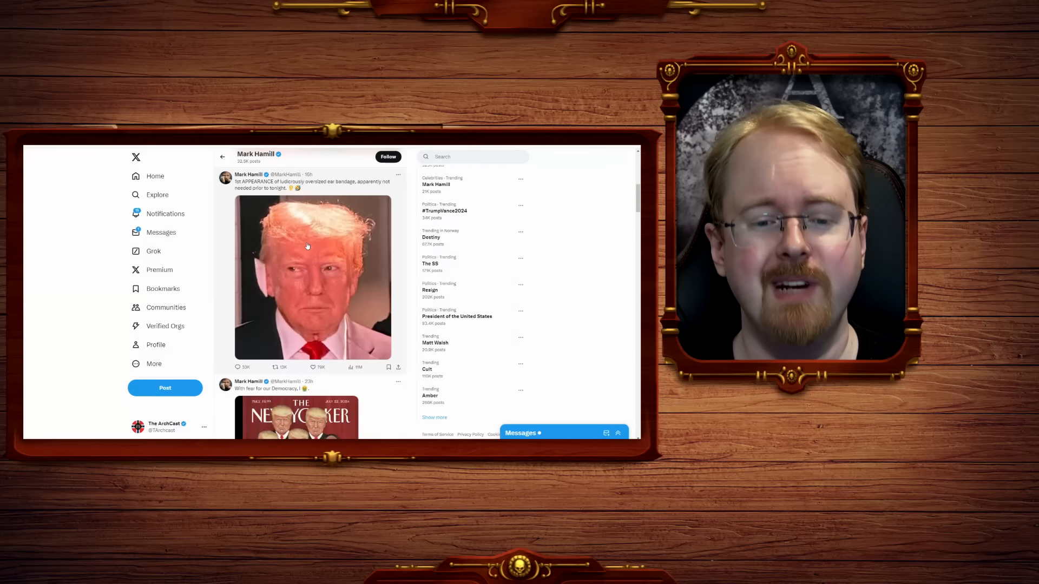
pyautogui.scroll(-3)
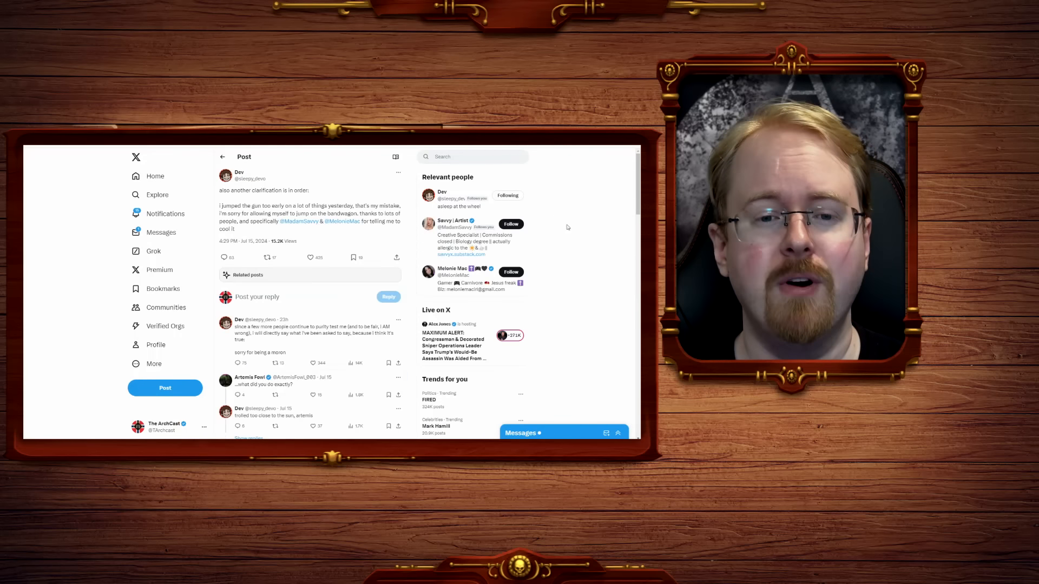
# Scroll through Destiny's mid-July posts about Trump and Gaza civilians
pyautogui.scroll(-3)
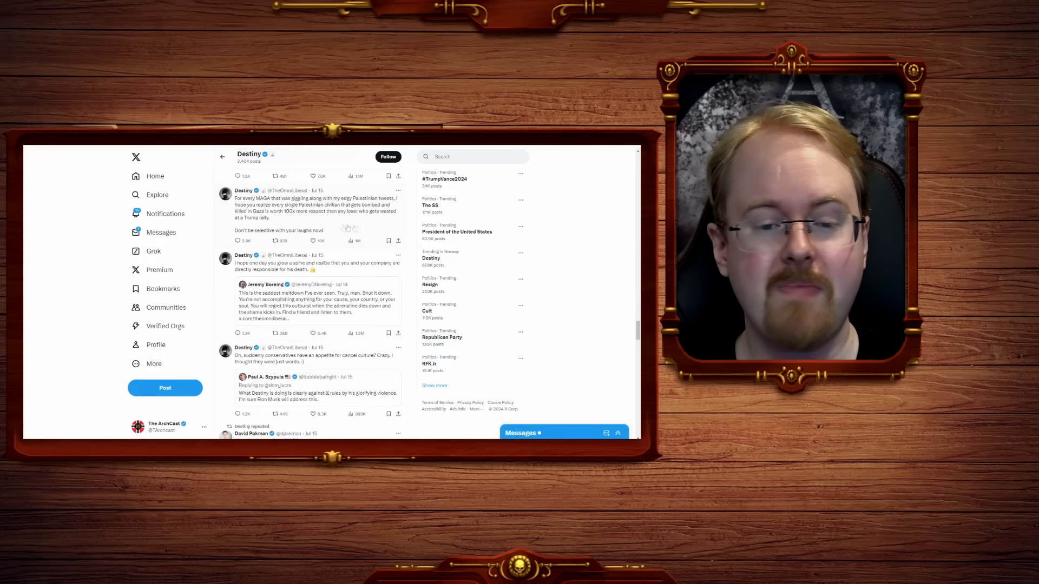
pyautogui.scroll(-3)
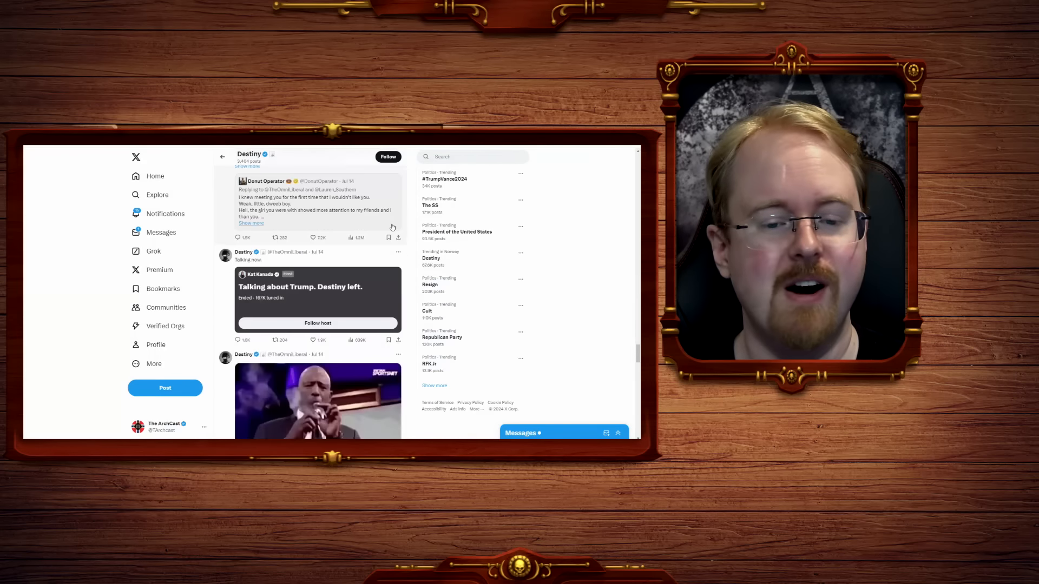
pyautogui.scroll(-3)
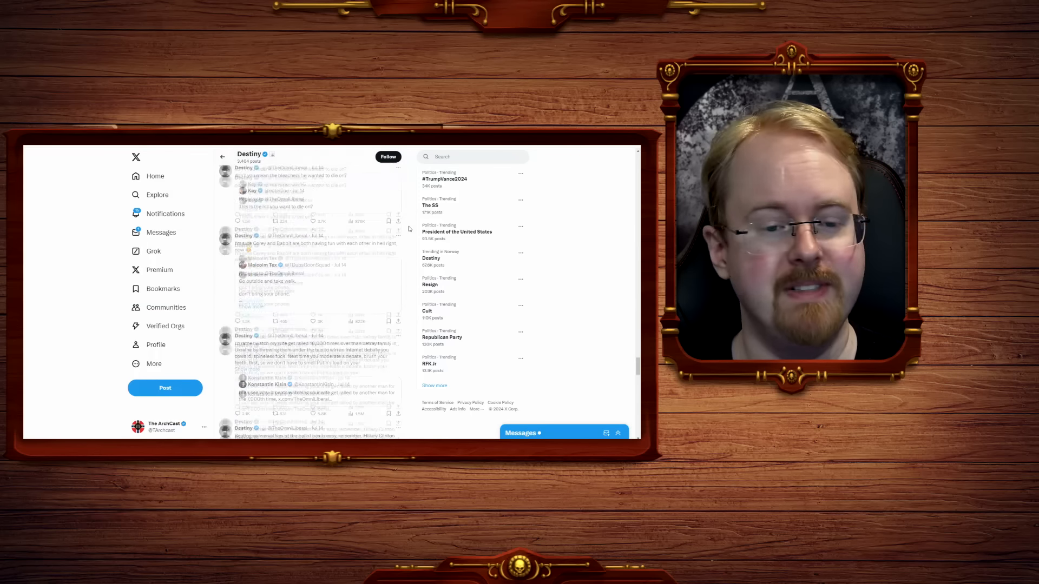